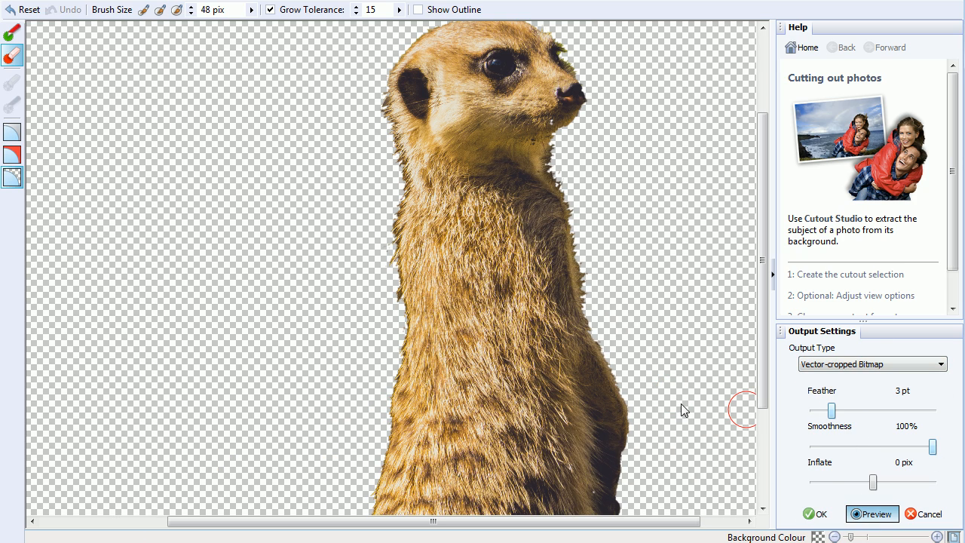
Step: Close the meerkat cutout and return to the DrawPlus page with the flower photo
click(814, 513)
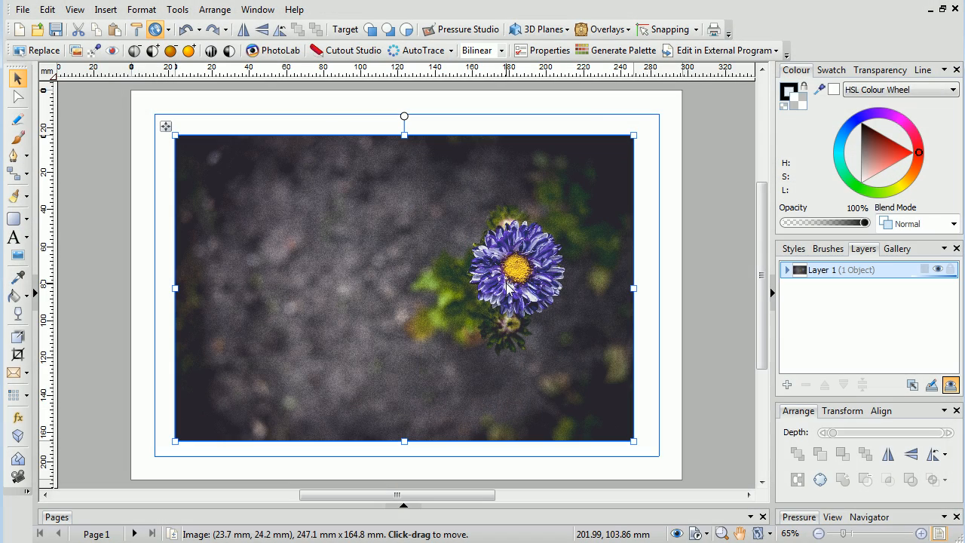
mouse_move(498, 366)
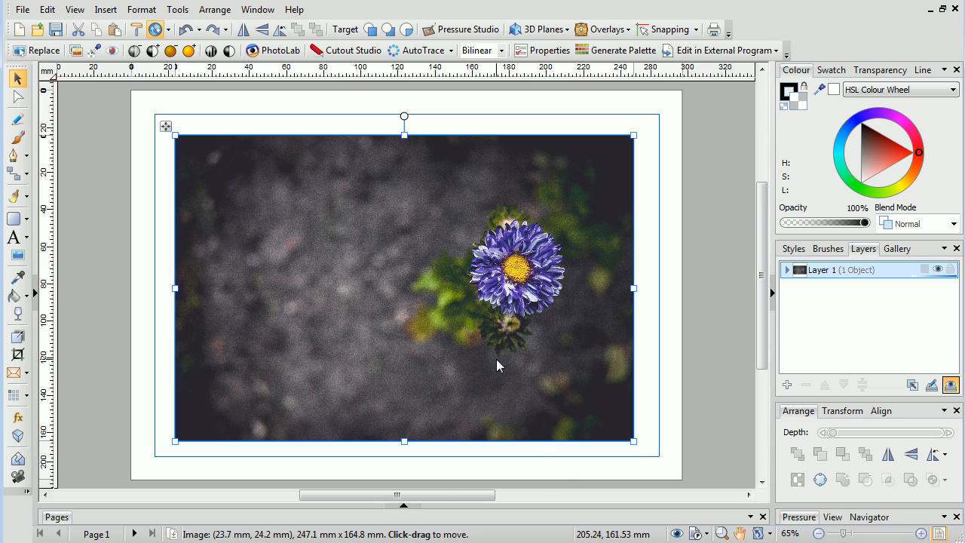
Step: Bring the flower photo into Cutout Studio and paint the purple flower as the area to keep
click(346, 51)
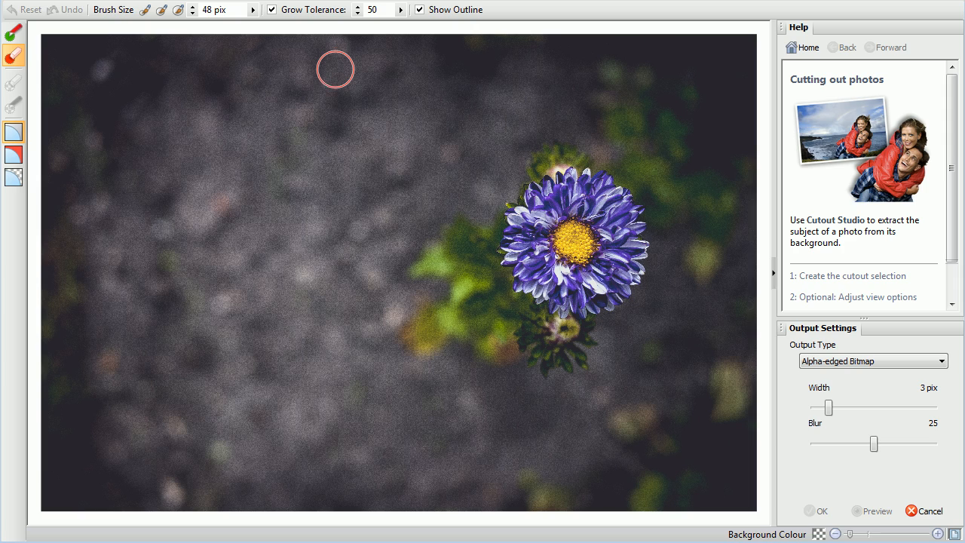
mouse_move(356, 366)
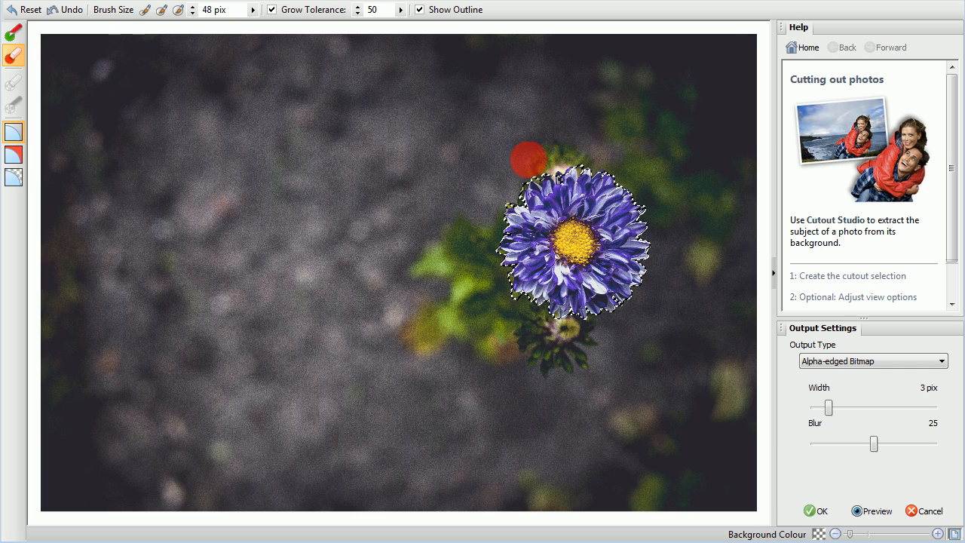
click(872, 510)
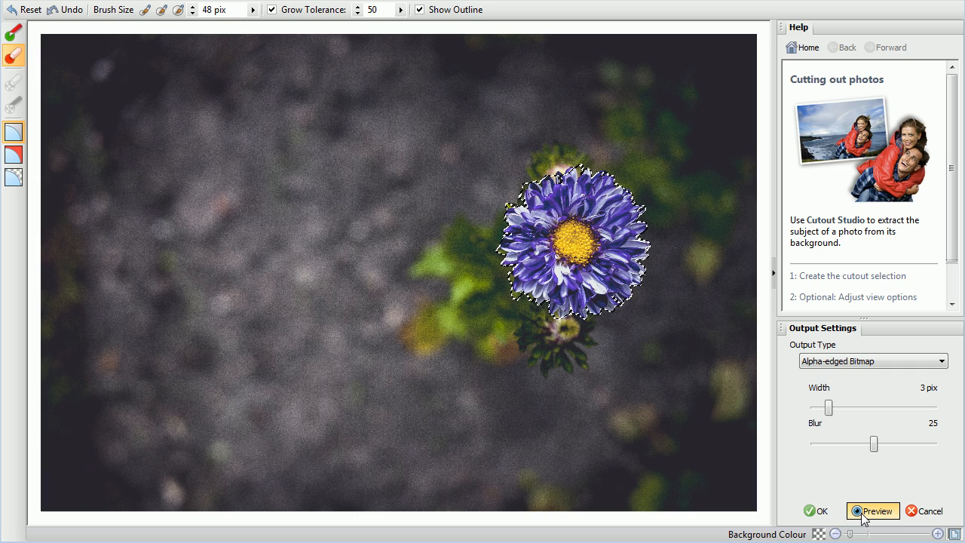
Step: Preview the flower on transparency with Show Outline turned off
click(872, 509)
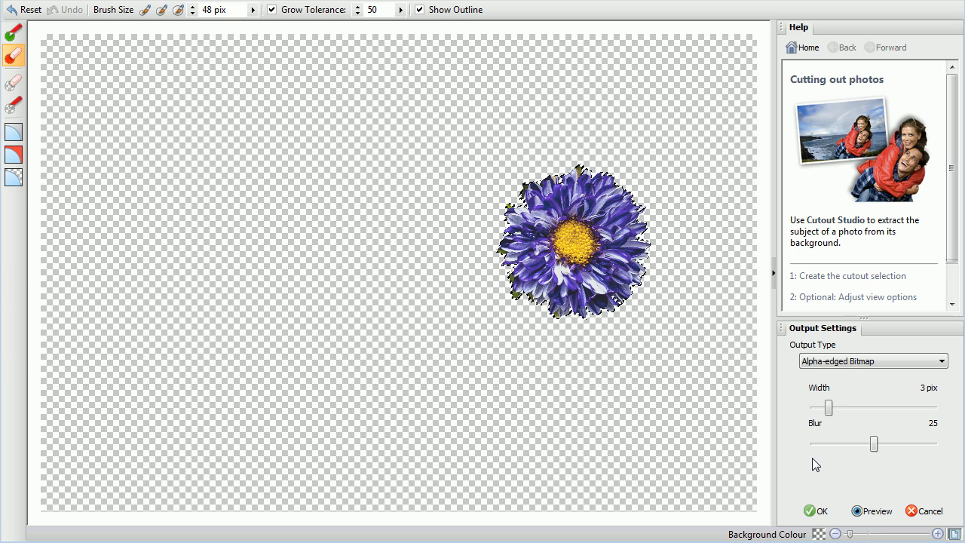
mouse_move(419, 9)
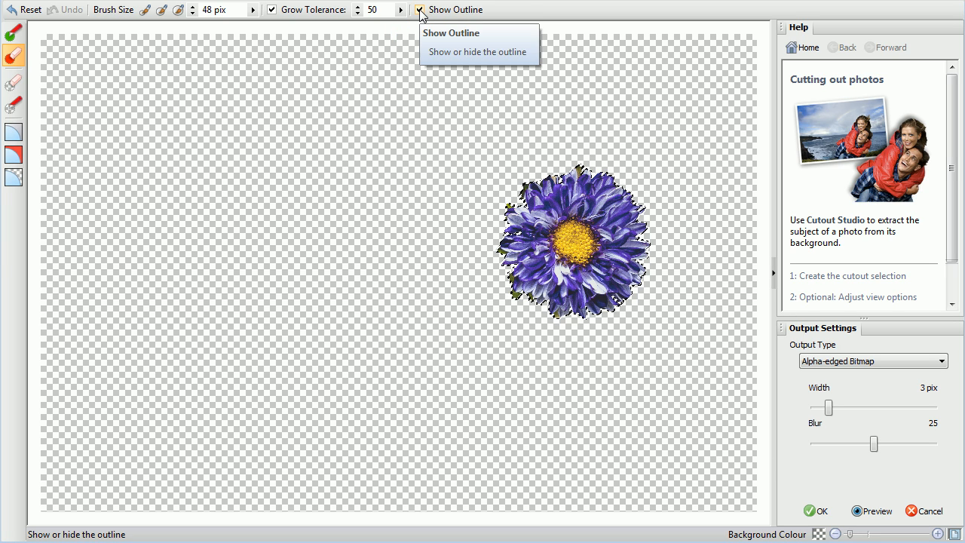
click(419, 9)
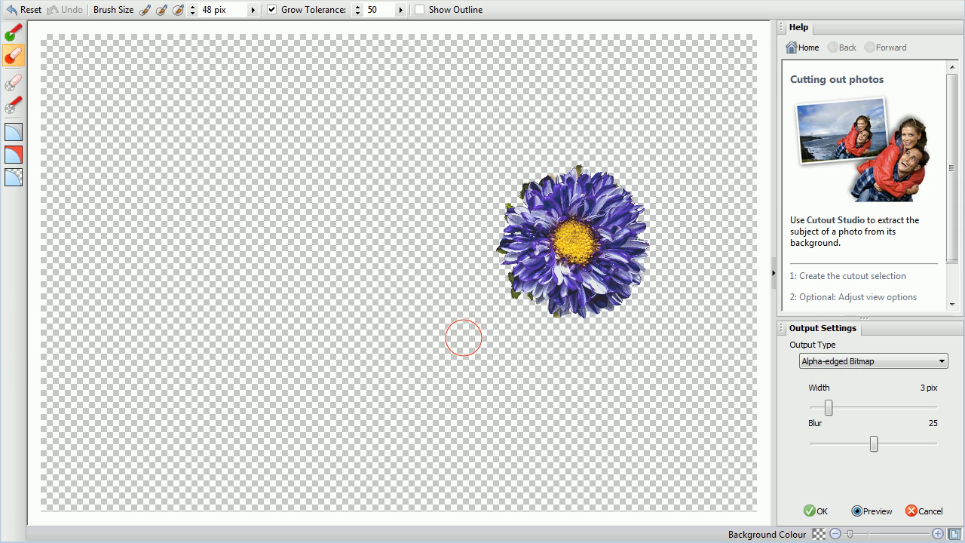
mouse_move(821, 509)
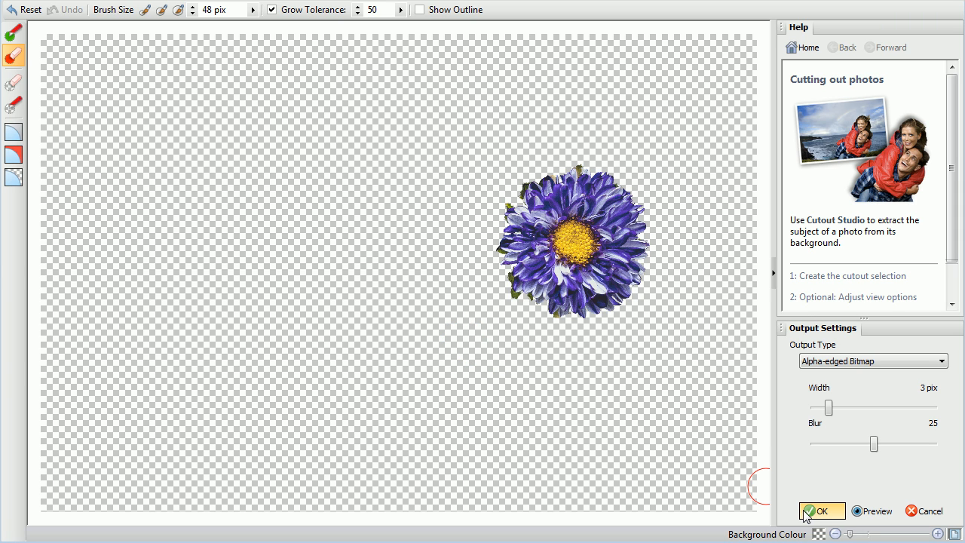
Step: Apply the flower cutout, move it to the top-left of the page, then bring in the portrait photo
click(821, 509)
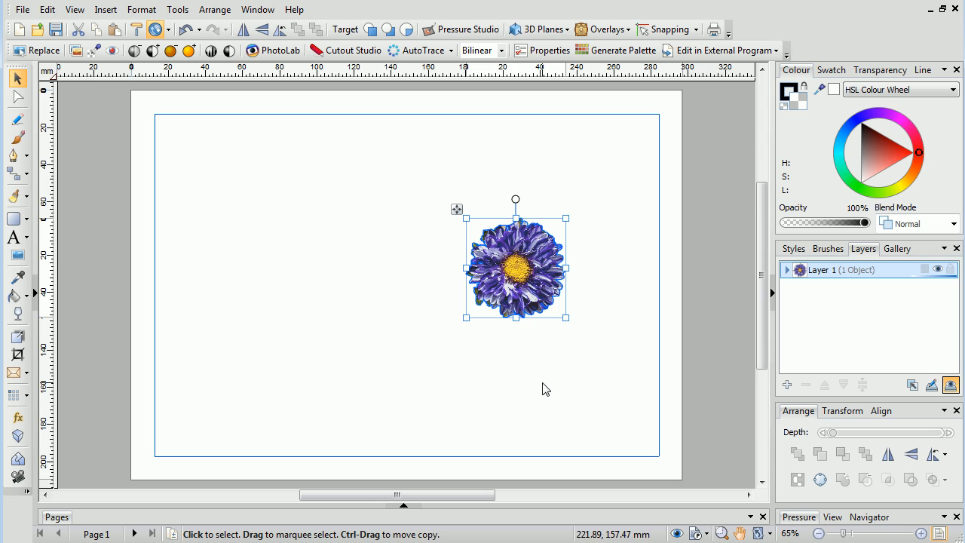
drag(516, 264, 251, 194)
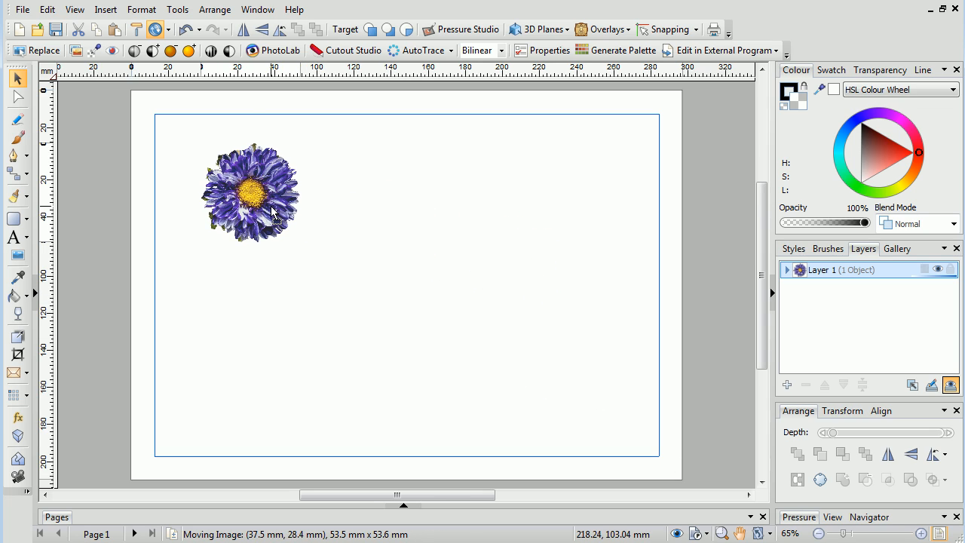
drag(251, 194, 546, 287)
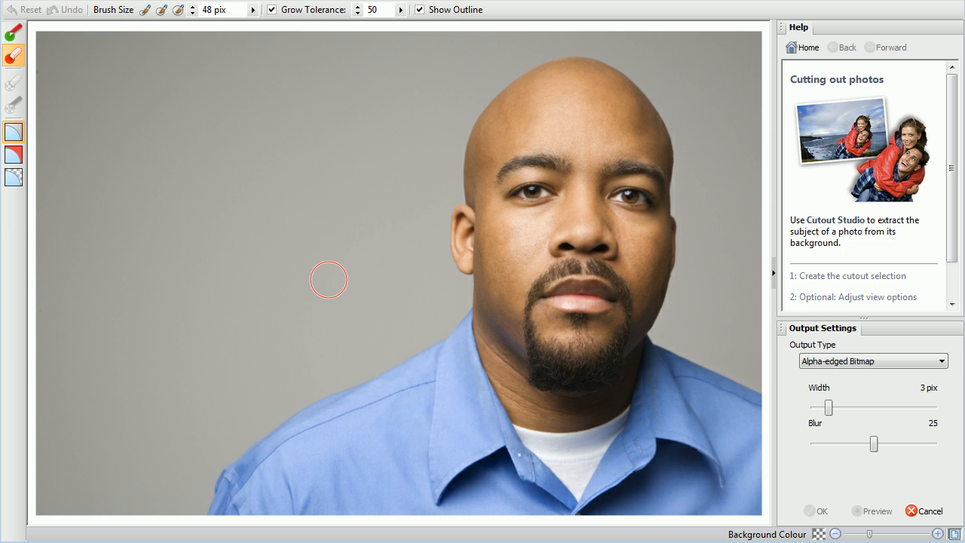
Step: Discard the grey background around the man and place his cutout on the page
click(329, 279)
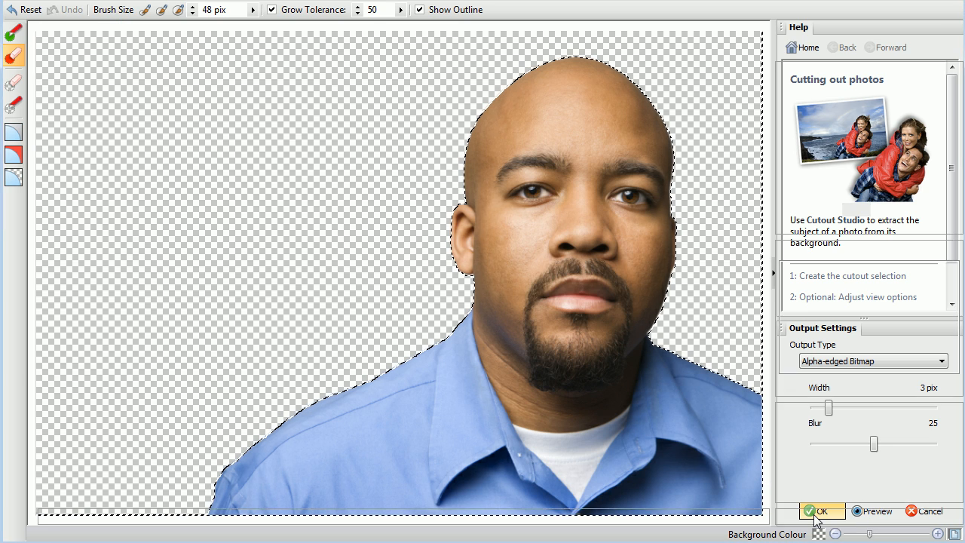
click(820, 511)
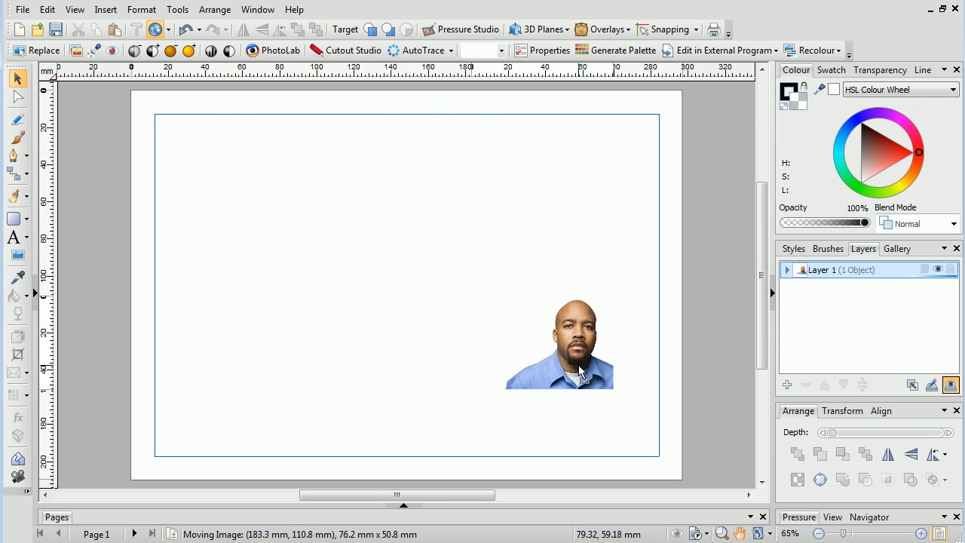
Step: Cut out the birds on the wire, place them on the page, and load the gull photo
click(347, 49)
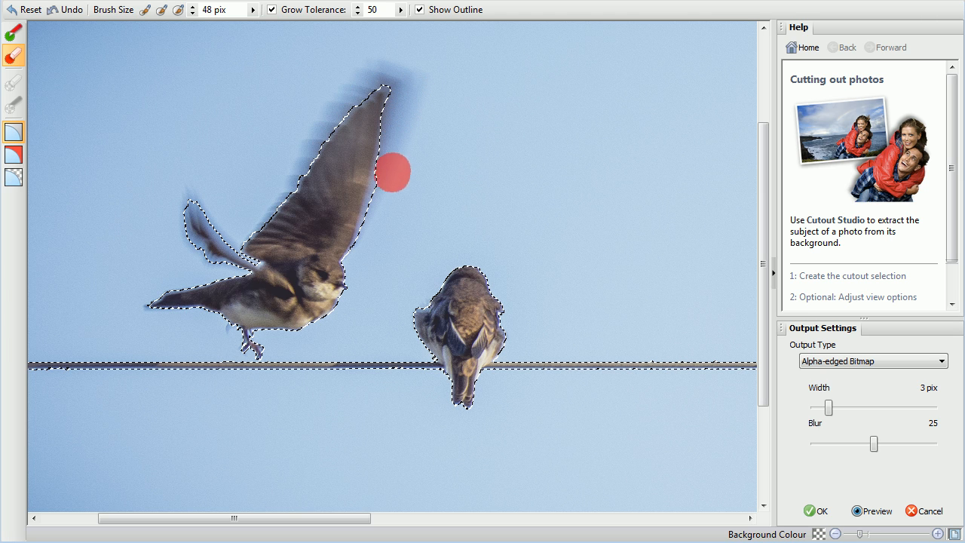
mouse_move(742, 413)
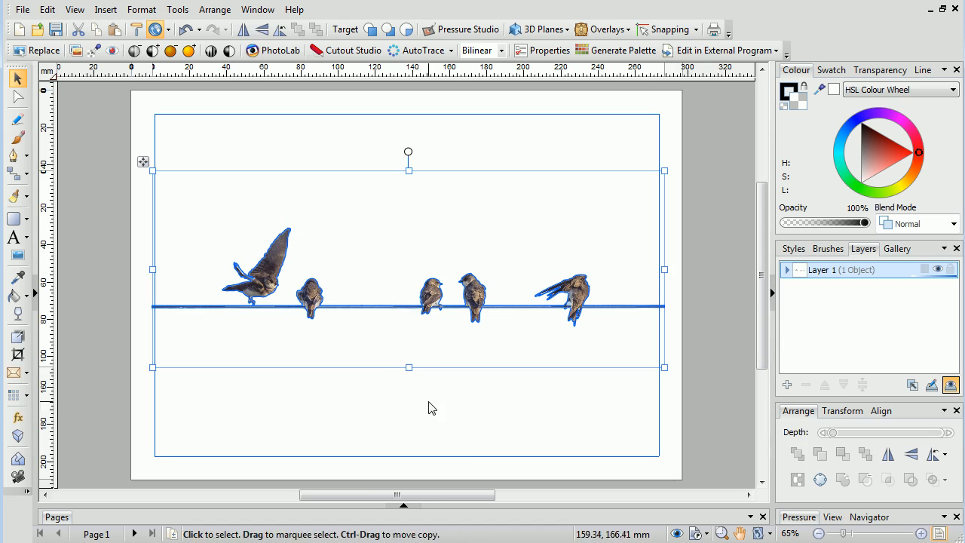
click(351, 51)
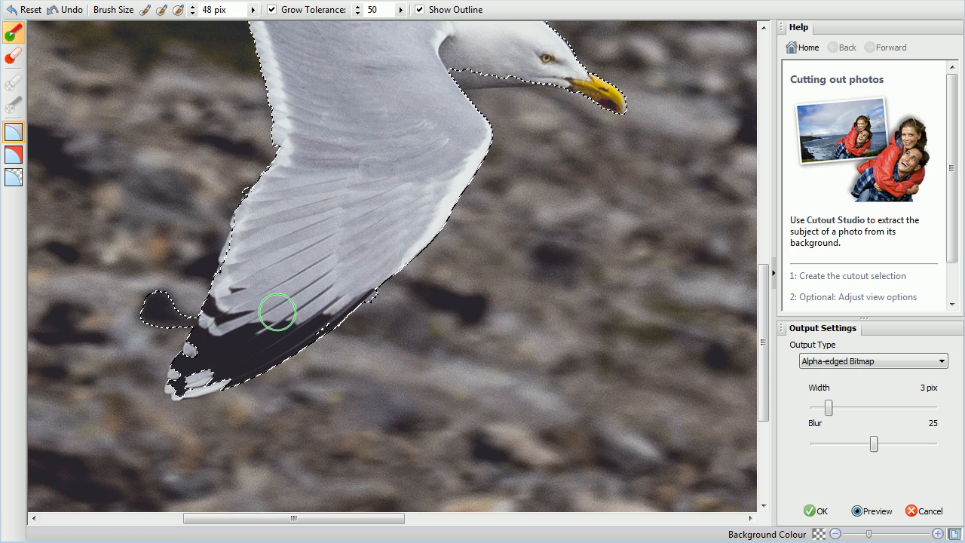
mouse_move(145, 14)
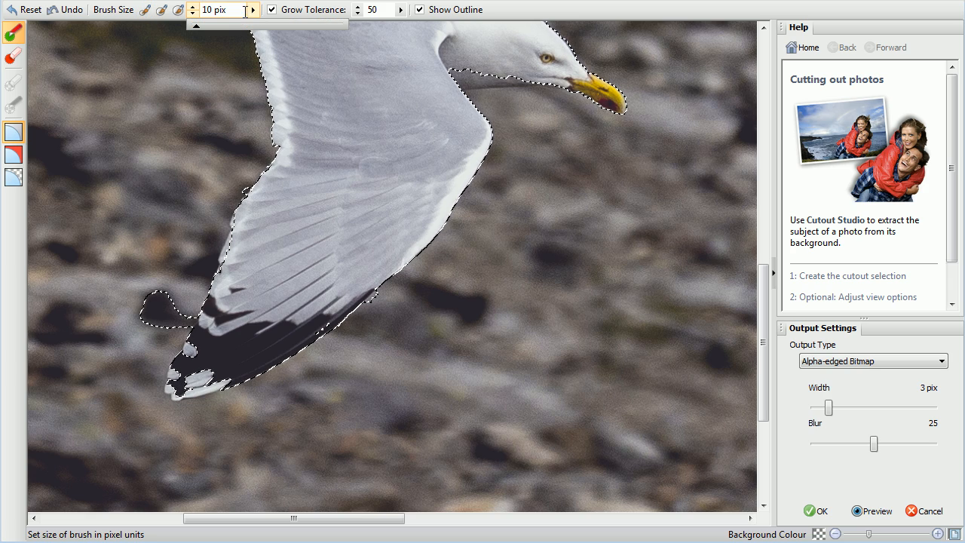
Step: Switch to a 10 pix Keep brush and paint the whole flying gull as the area to keep
click(265, 338)
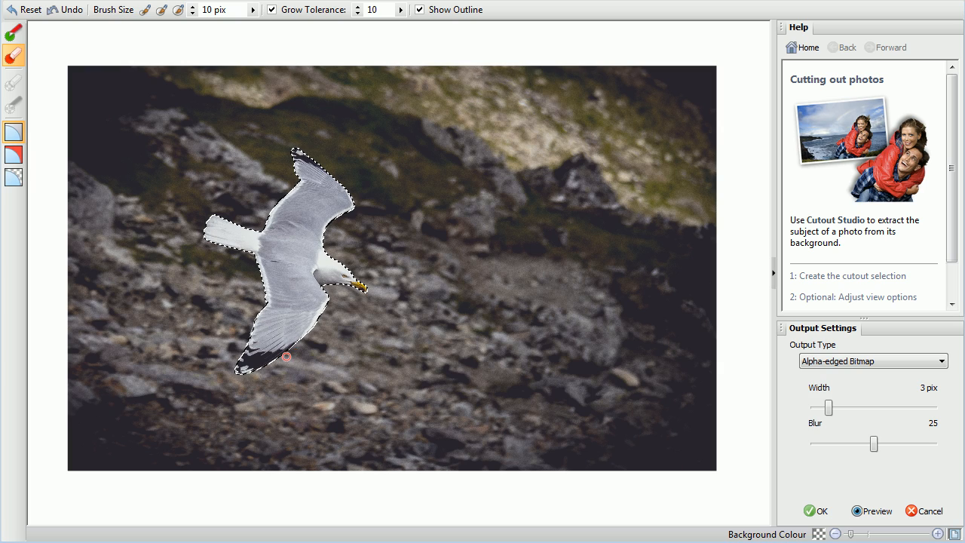
mouse_move(13, 154)
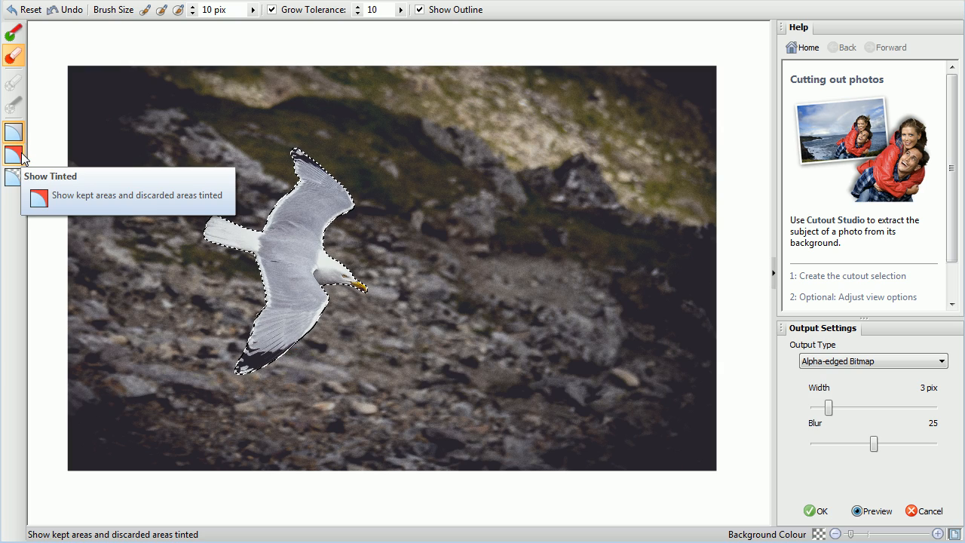
Step: Show the gull's discarded rocky background as a transparent checkerboard
click(12, 154)
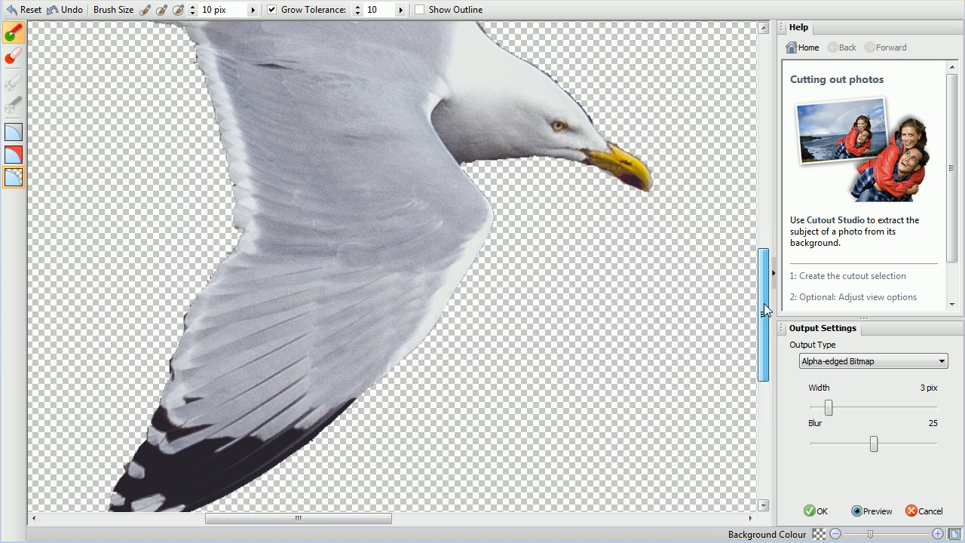
scroll(down, 3)
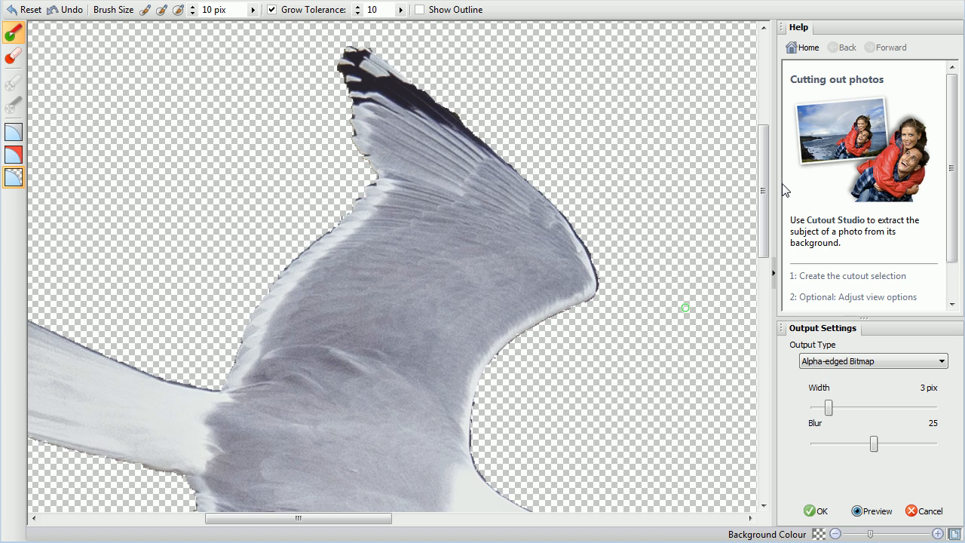
mouse_move(616, 328)
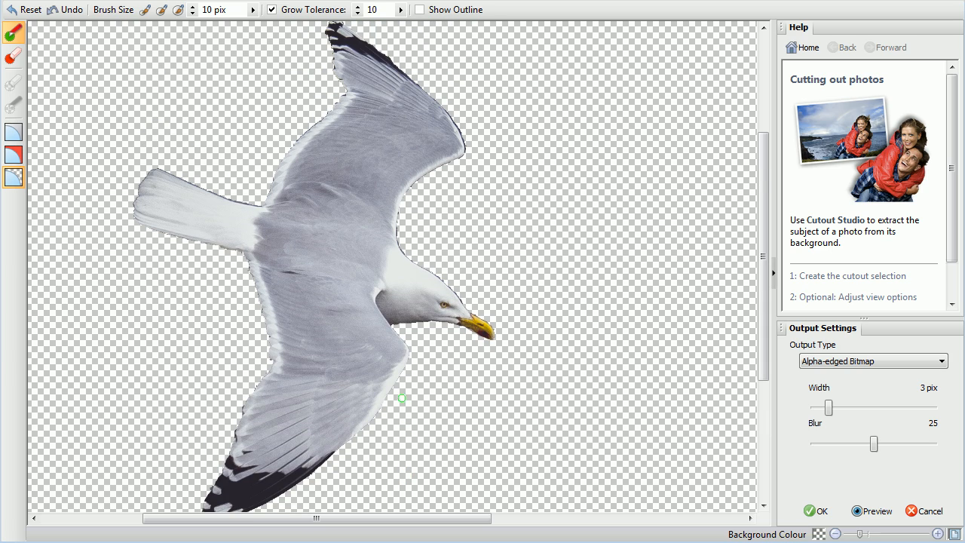
mouse_move(638, 427)
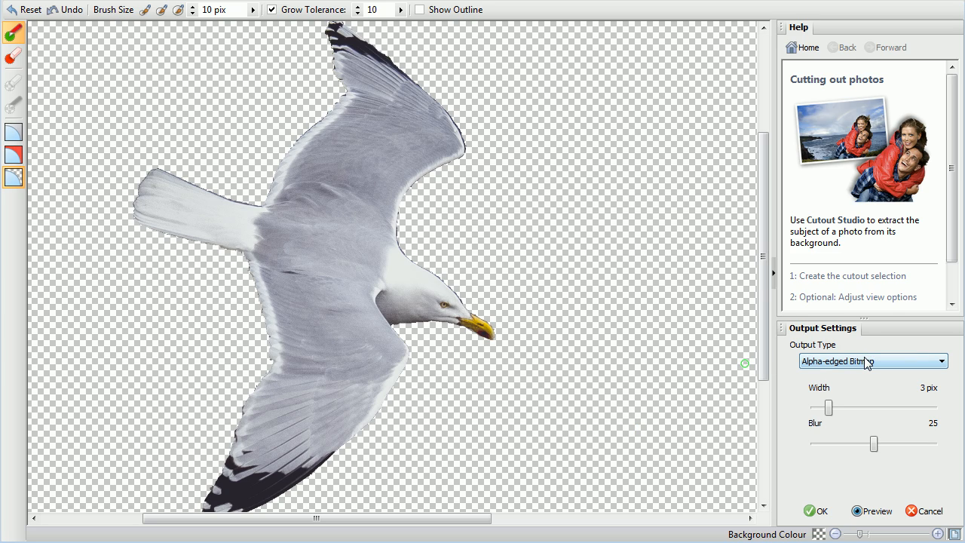
Step: Set Output Type to Vector-cropped Bitmap and raise Feather to 6 pt, previewing the softened edge
click(871, 362)
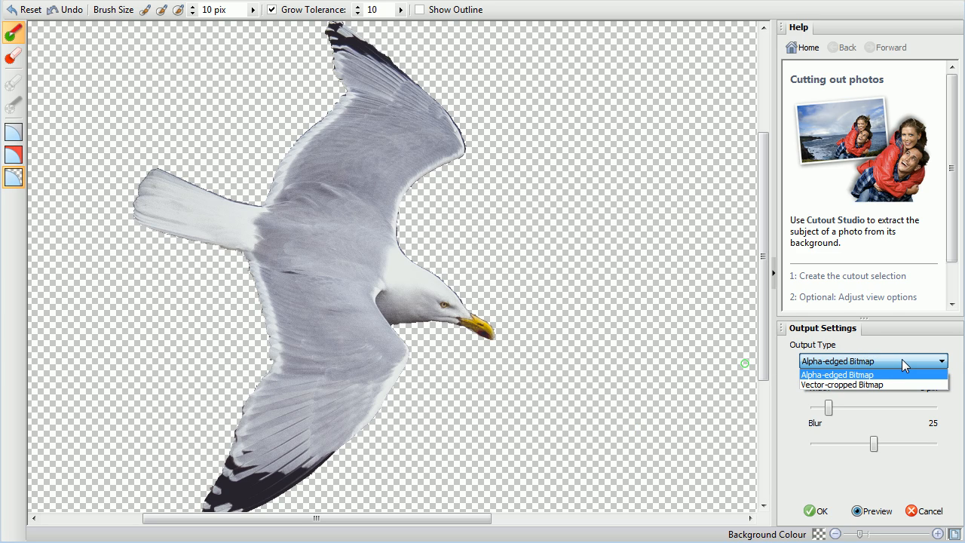
click(842, 384)
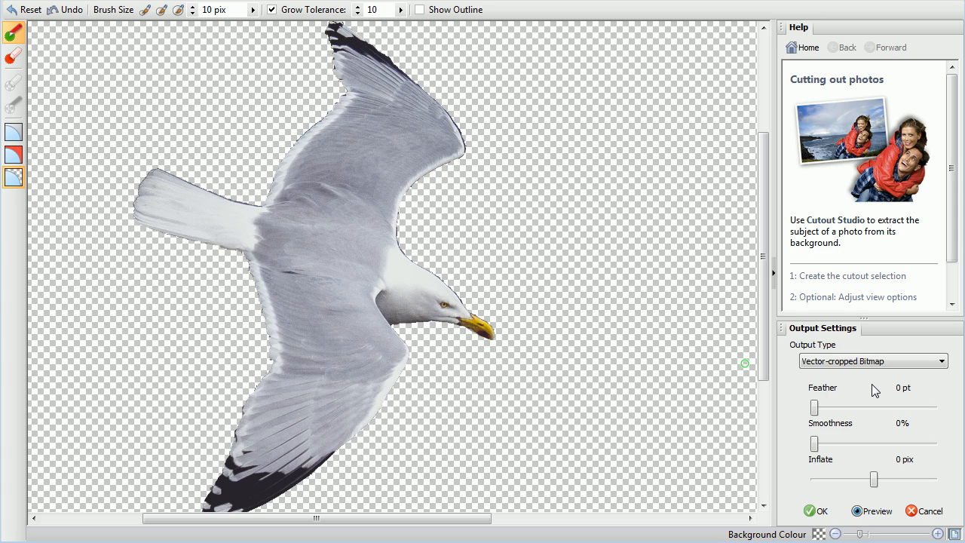
mouse_move(869, 392)
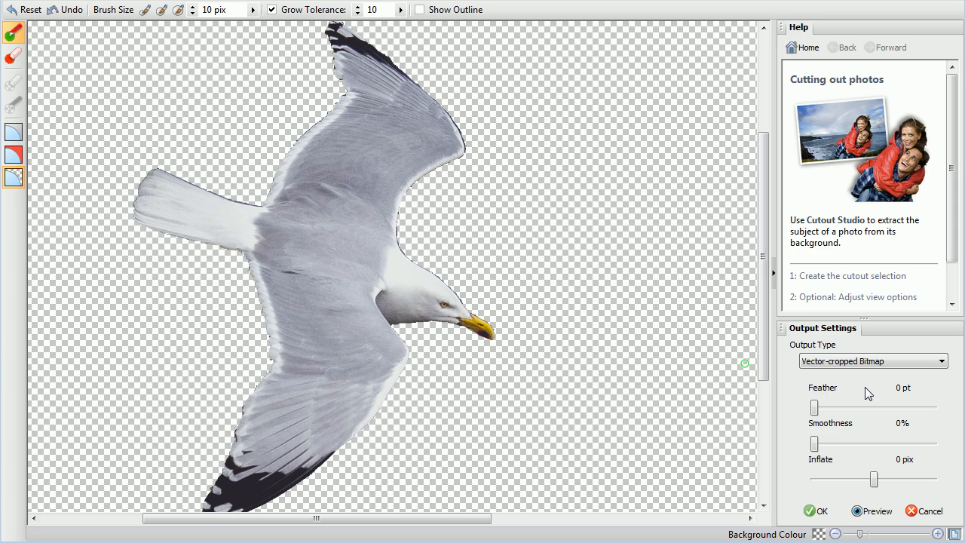
drag(815, 408, 833, 408)
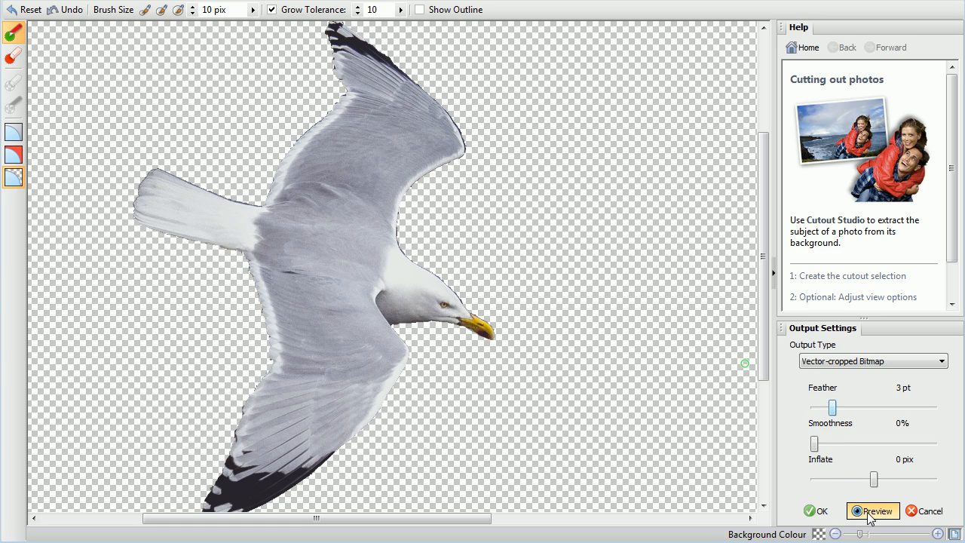
click(871, 509)
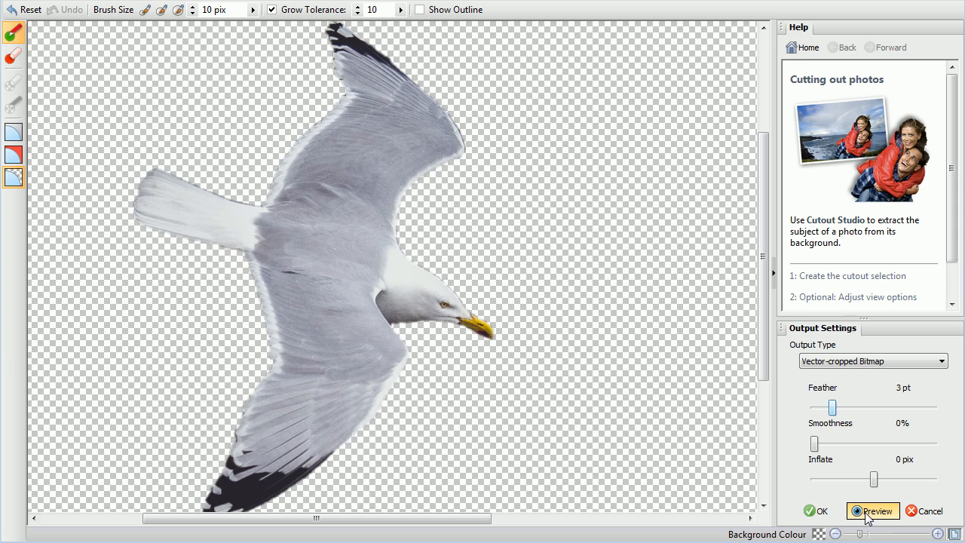
drag(832, 407, 841, 408)
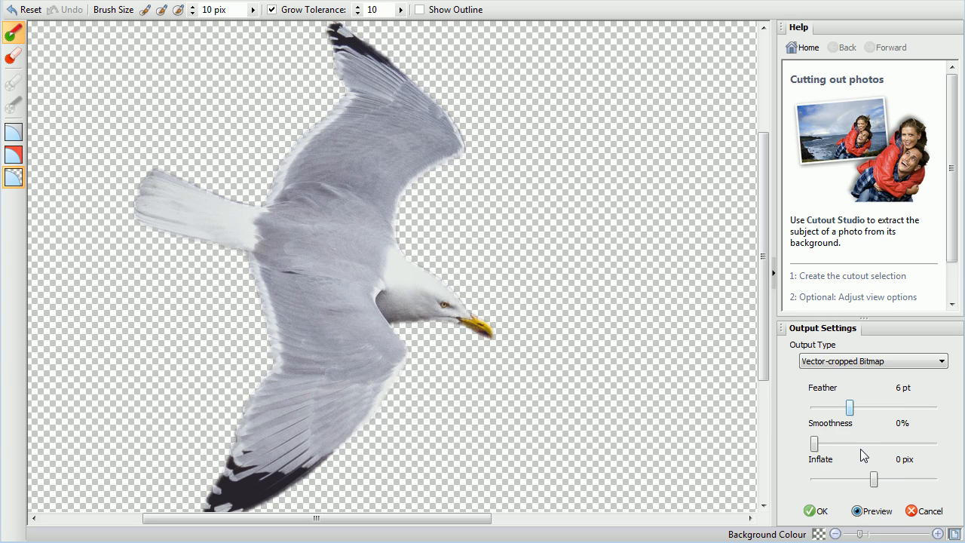
Step: Set edge Smoothness to 100% and Inflate to -1 pix
drag(814, 444, 881, 443)
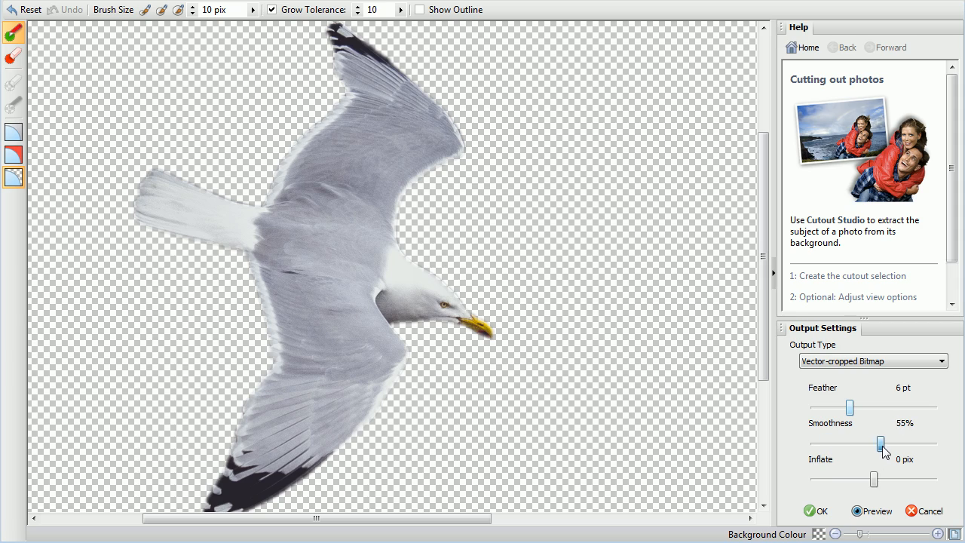
drag(881, 444, 932, 443)
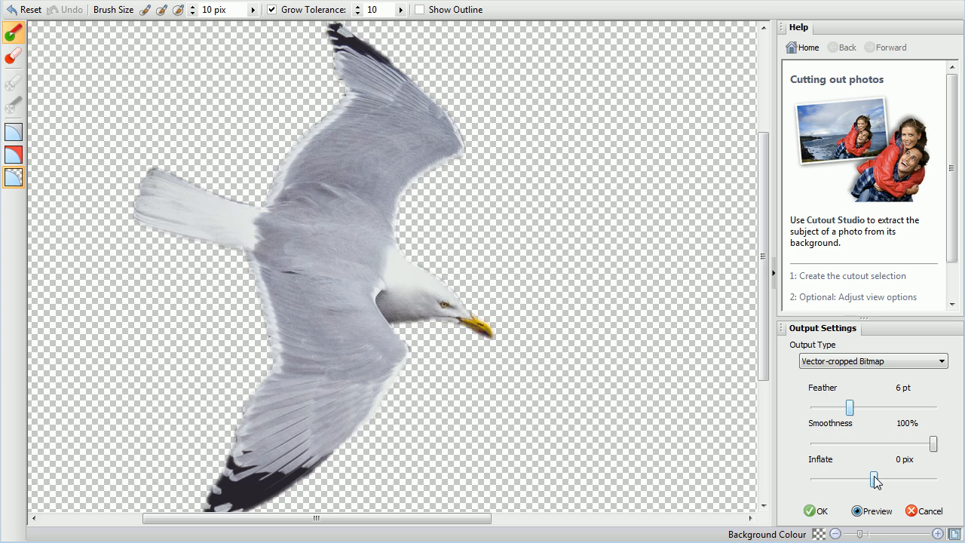
drag(878, 479, 872, 480)
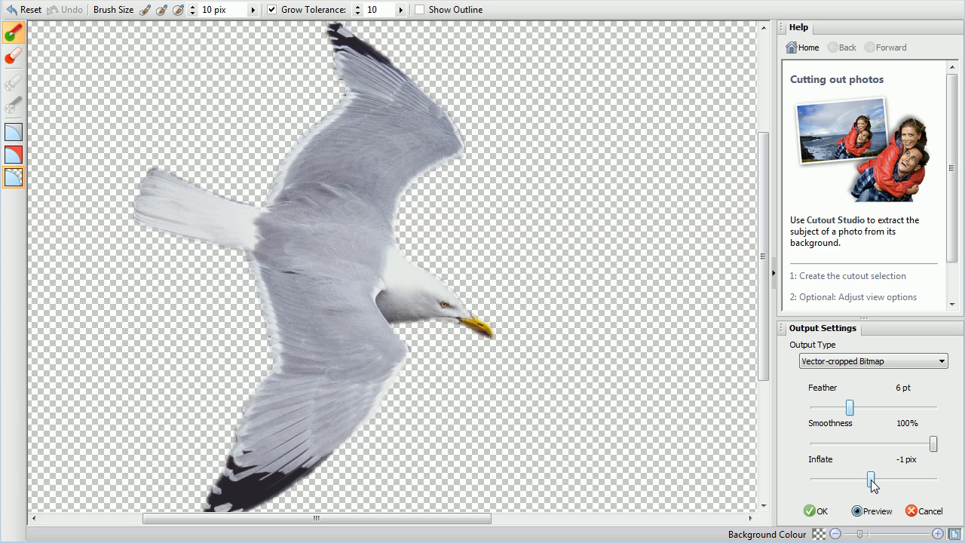
mouse_move(872, 504)
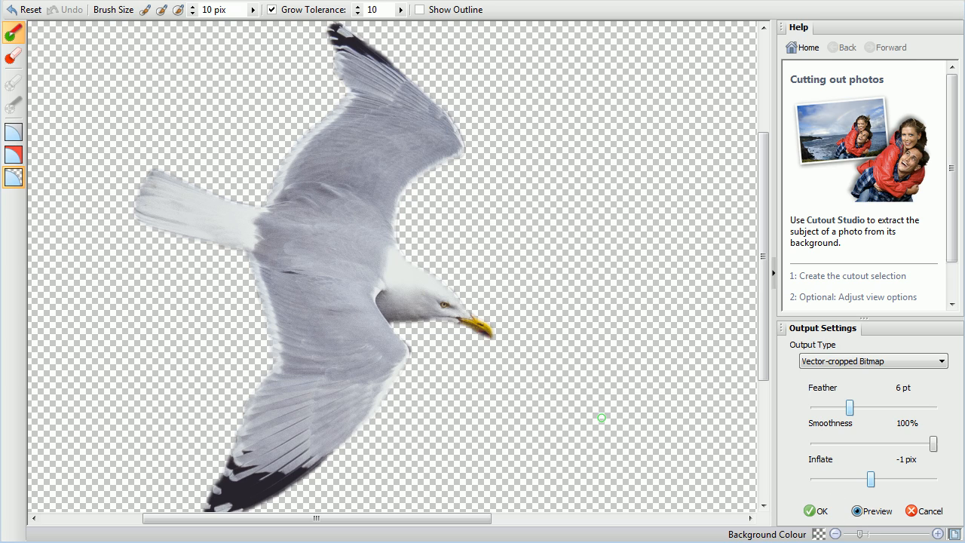
mouse_move(602, 397)
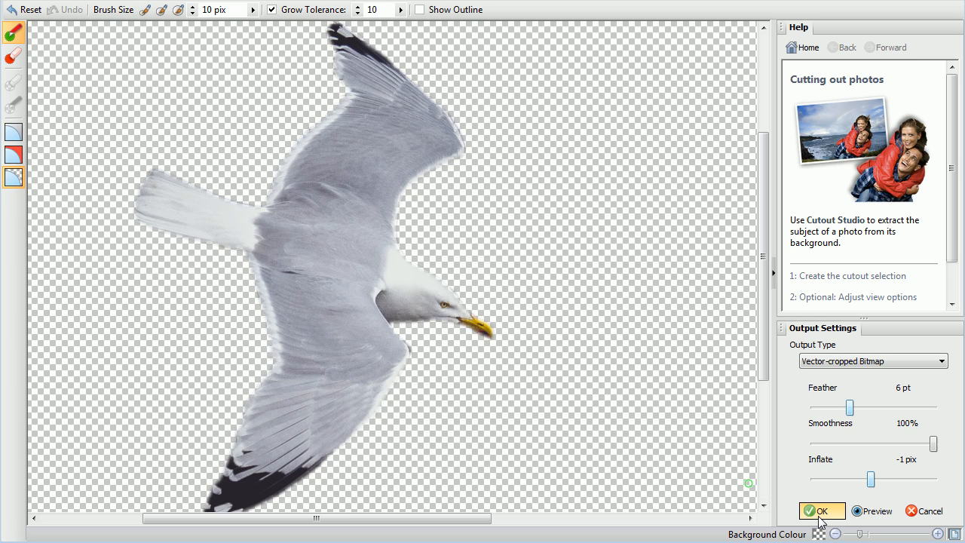
Step: Apply the gull cutout, move it toward the left of the page and deselect it
click(820, 510)
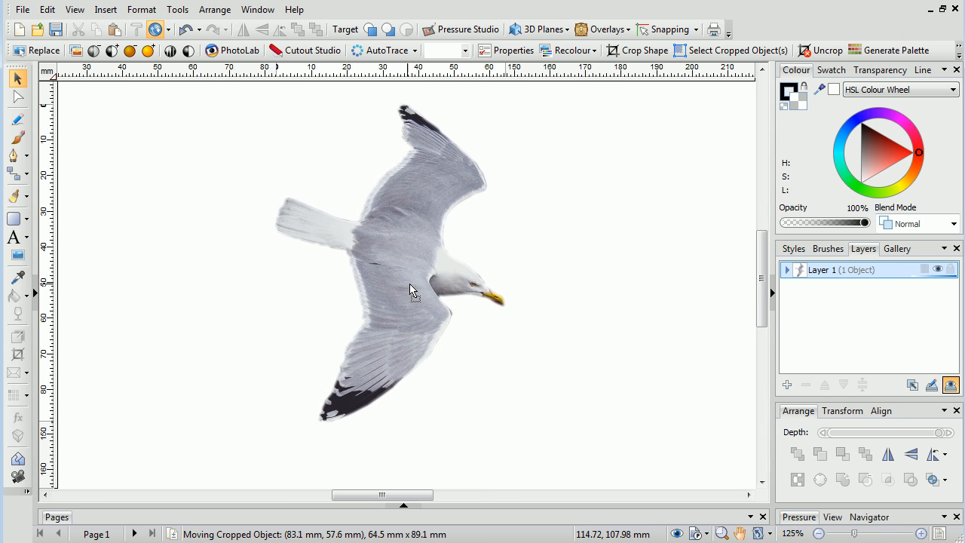
drag(413, 292, 272, 294)
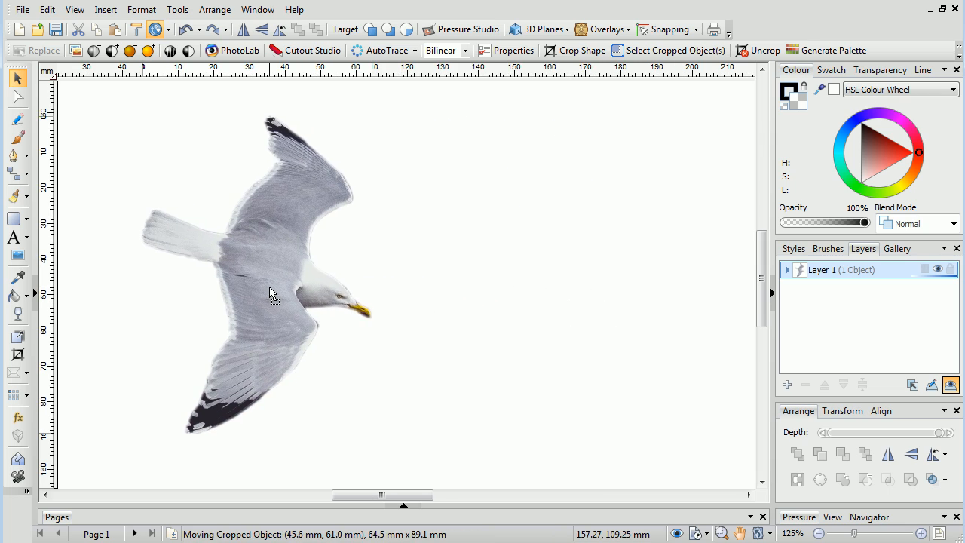
click(619, 283)
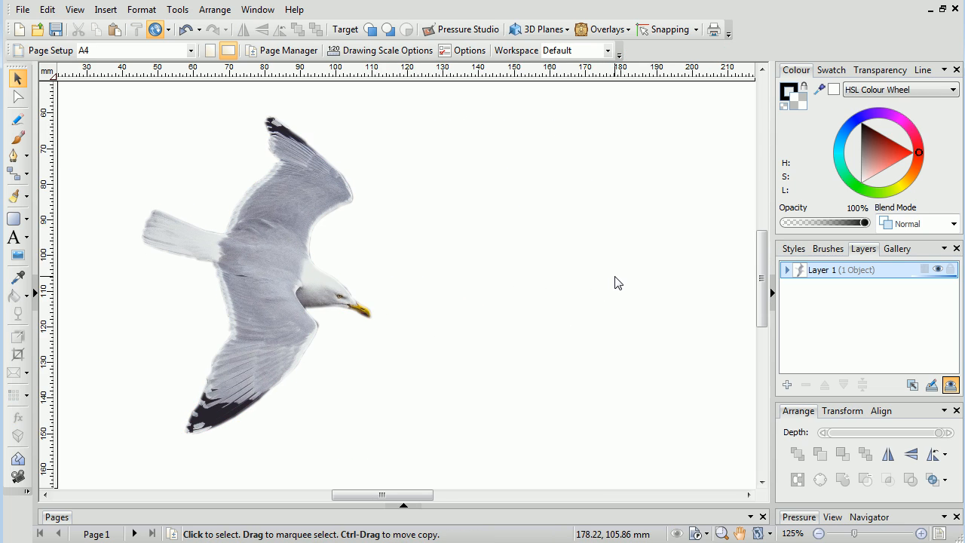